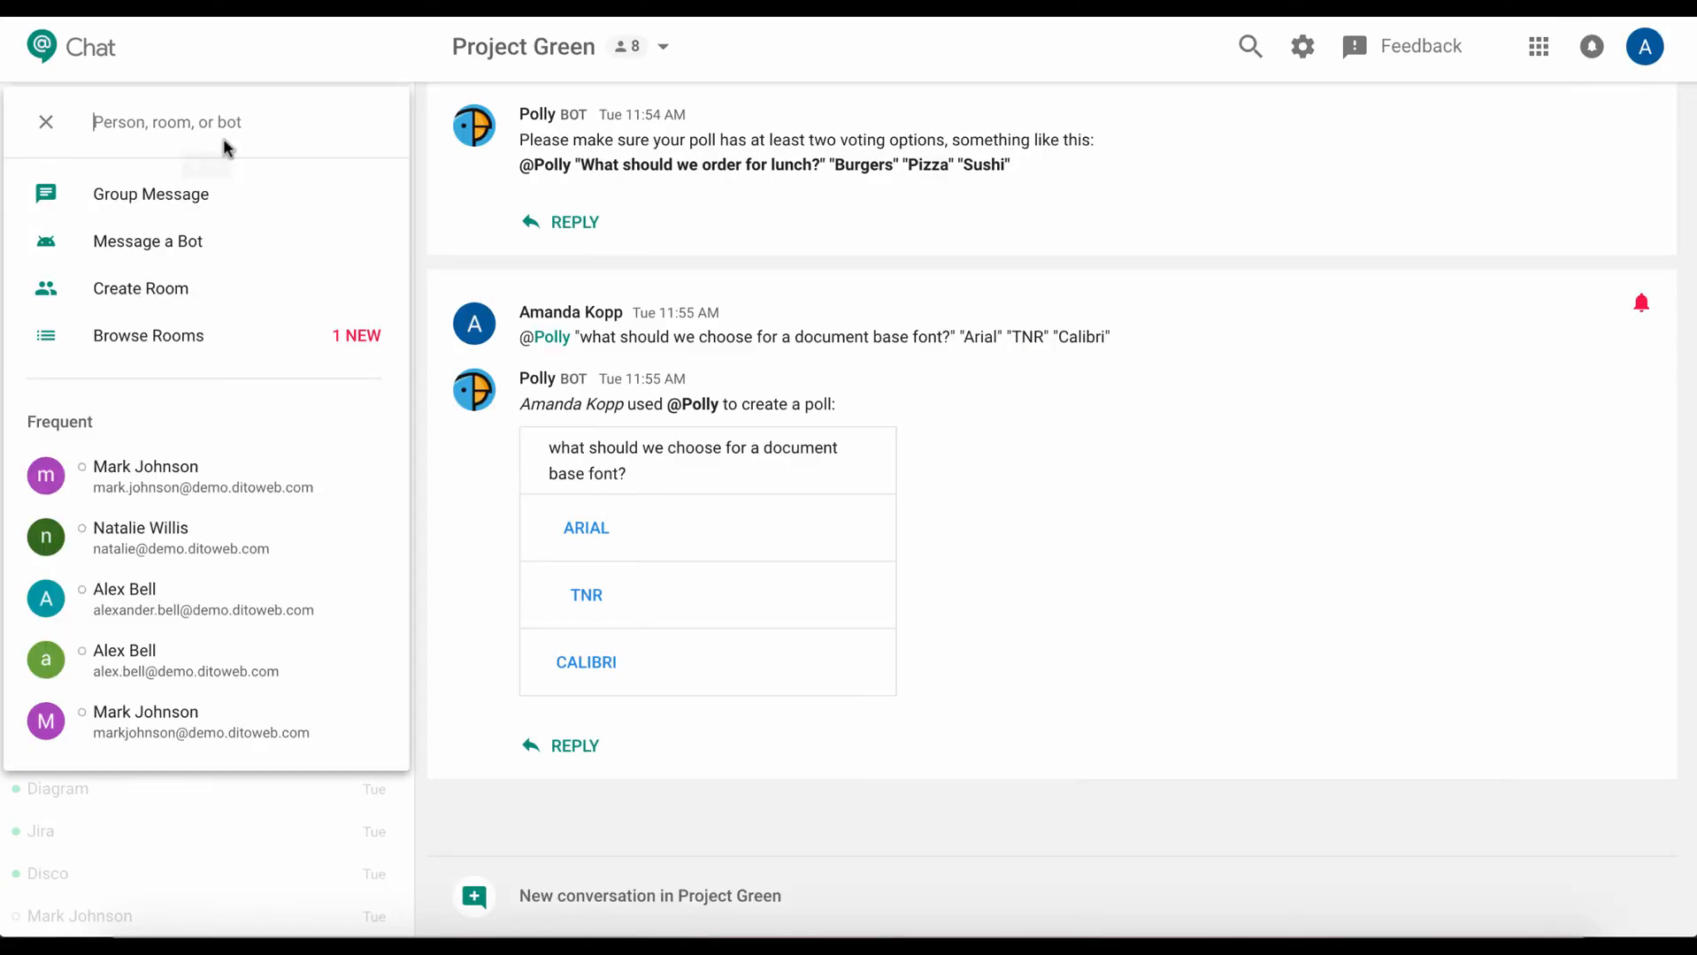
Create the HR Dept room, then post '15% toward team goal' and 'Spreadsheet iniative' in a new conversation.
{"action": "left_click", "coordinate": [139, 287]}
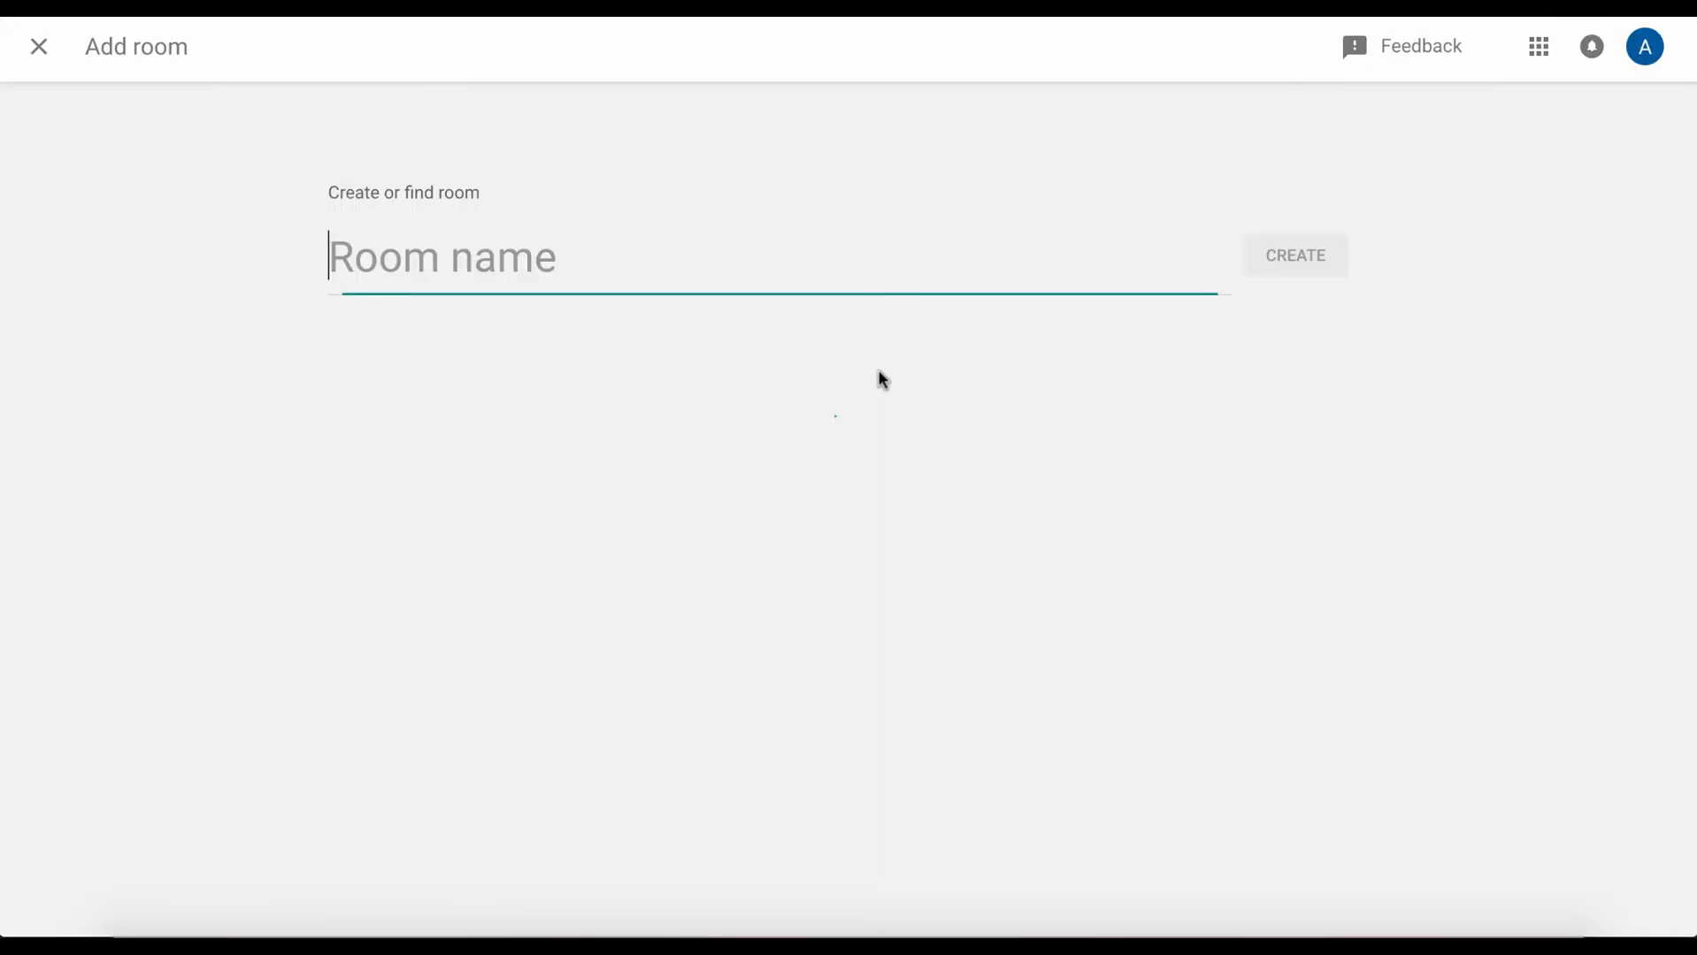
{"action": "left_click", "coordinate": [1295, 255]}
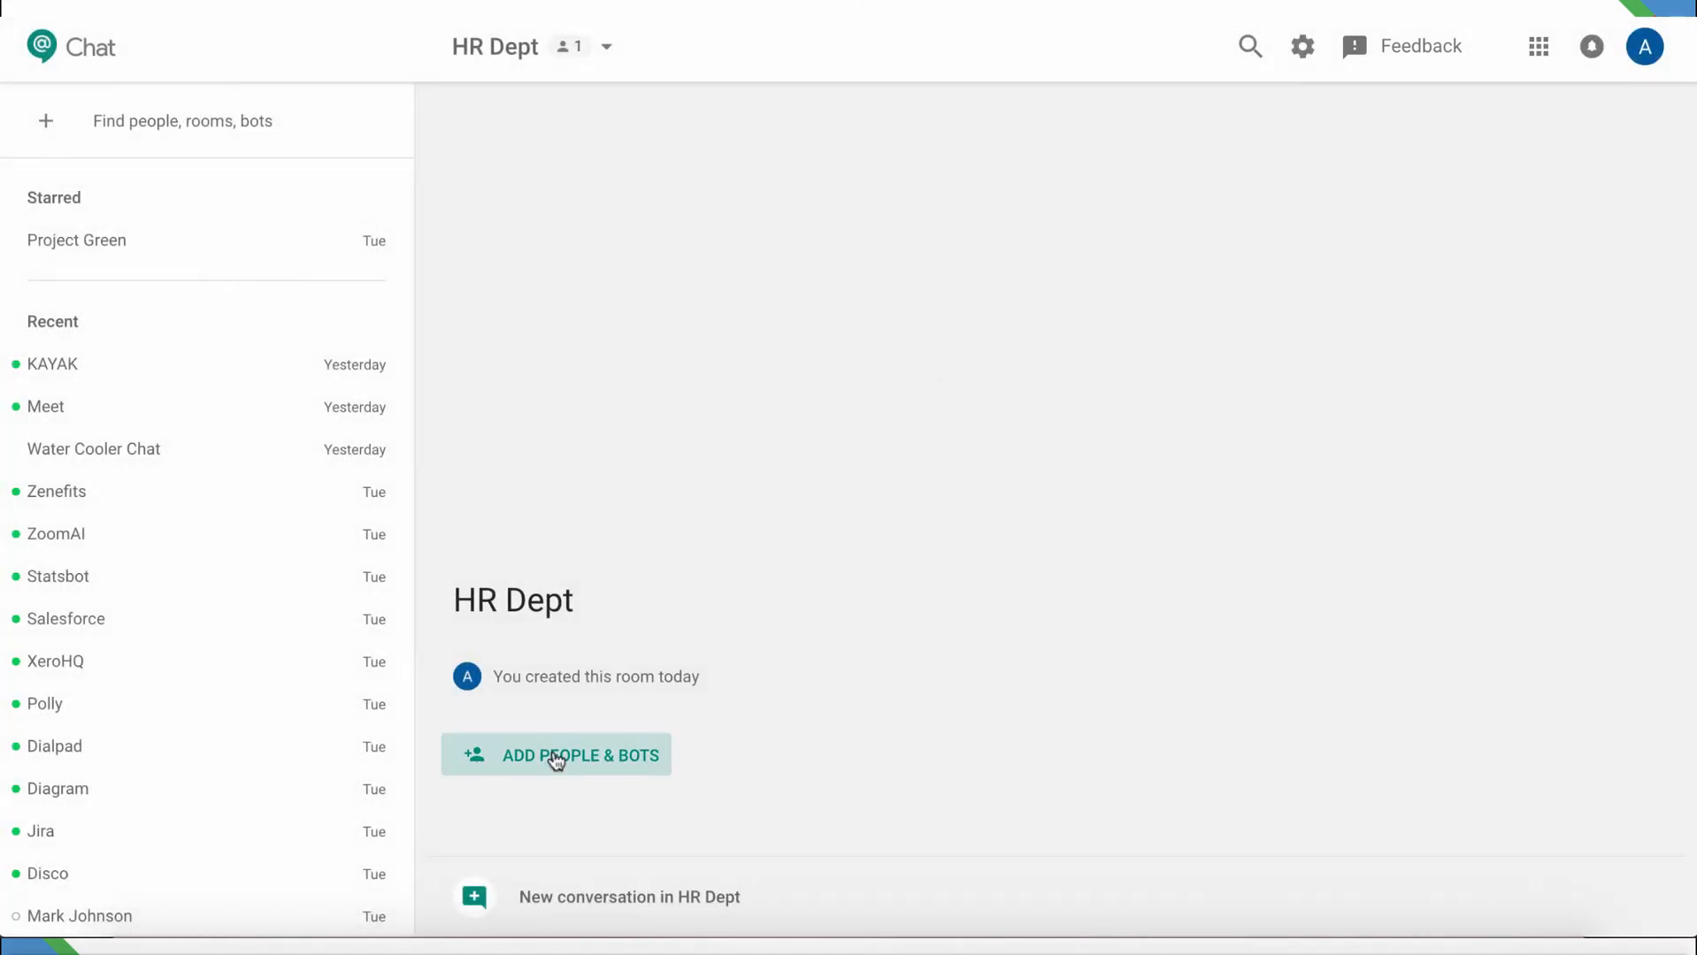
{"action": "left_click", "coordinate": [556, 756]}
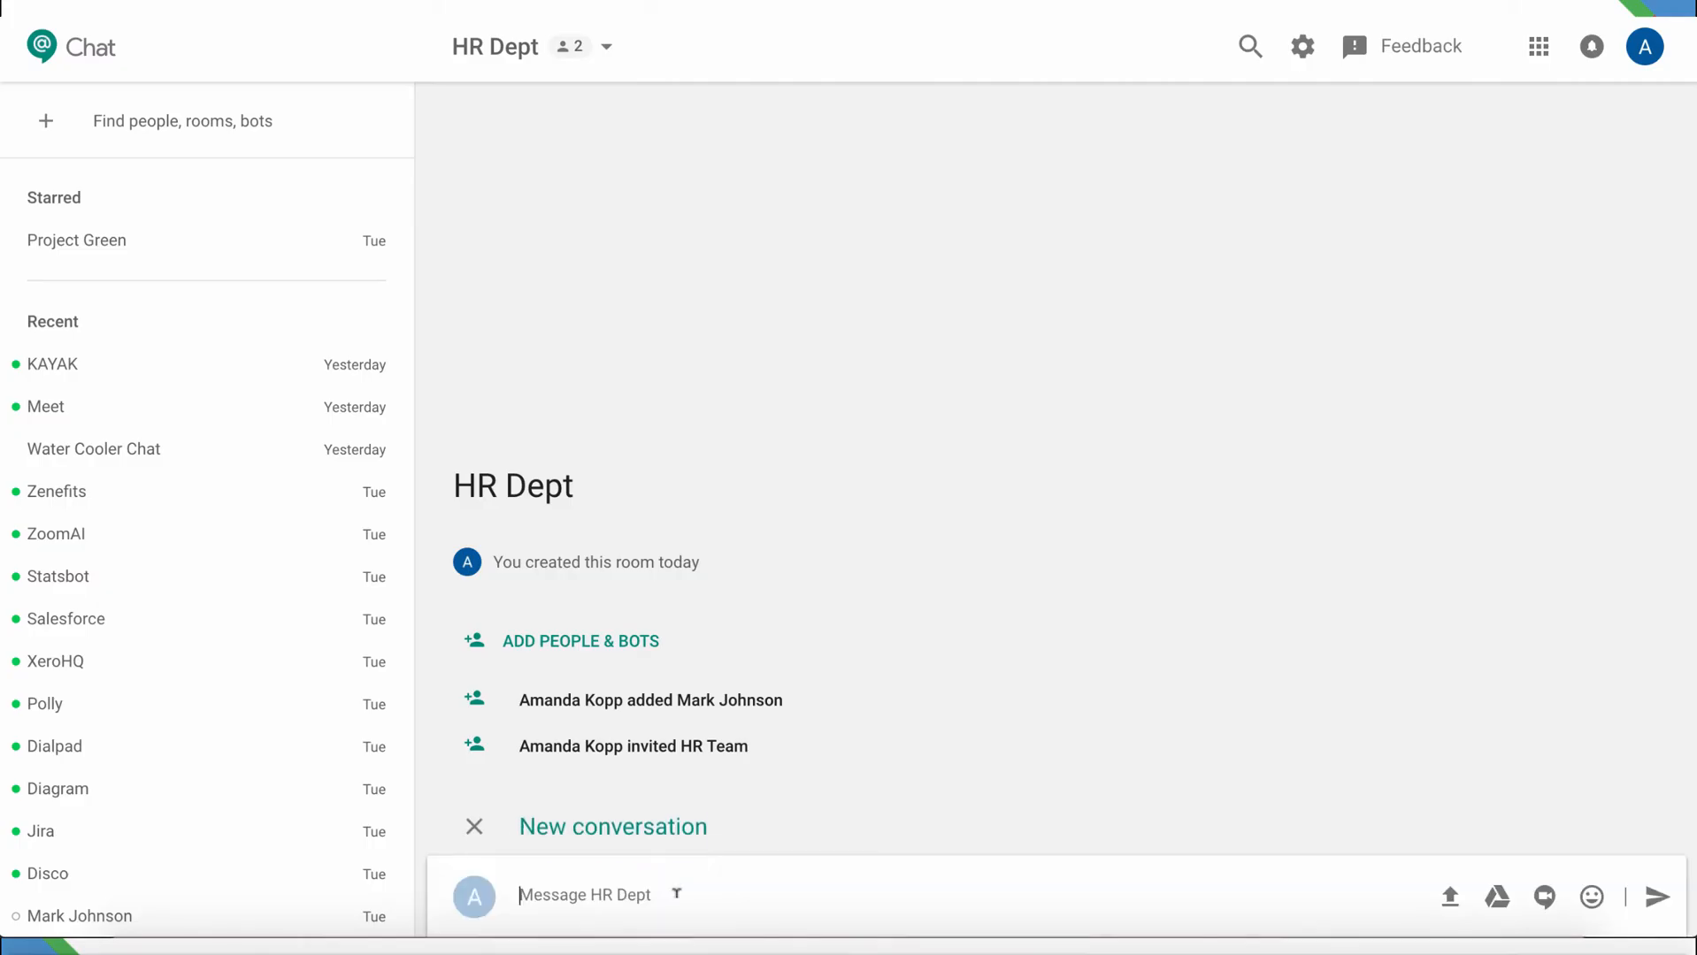
{"action": "type", "text": "15% toward team goal"}
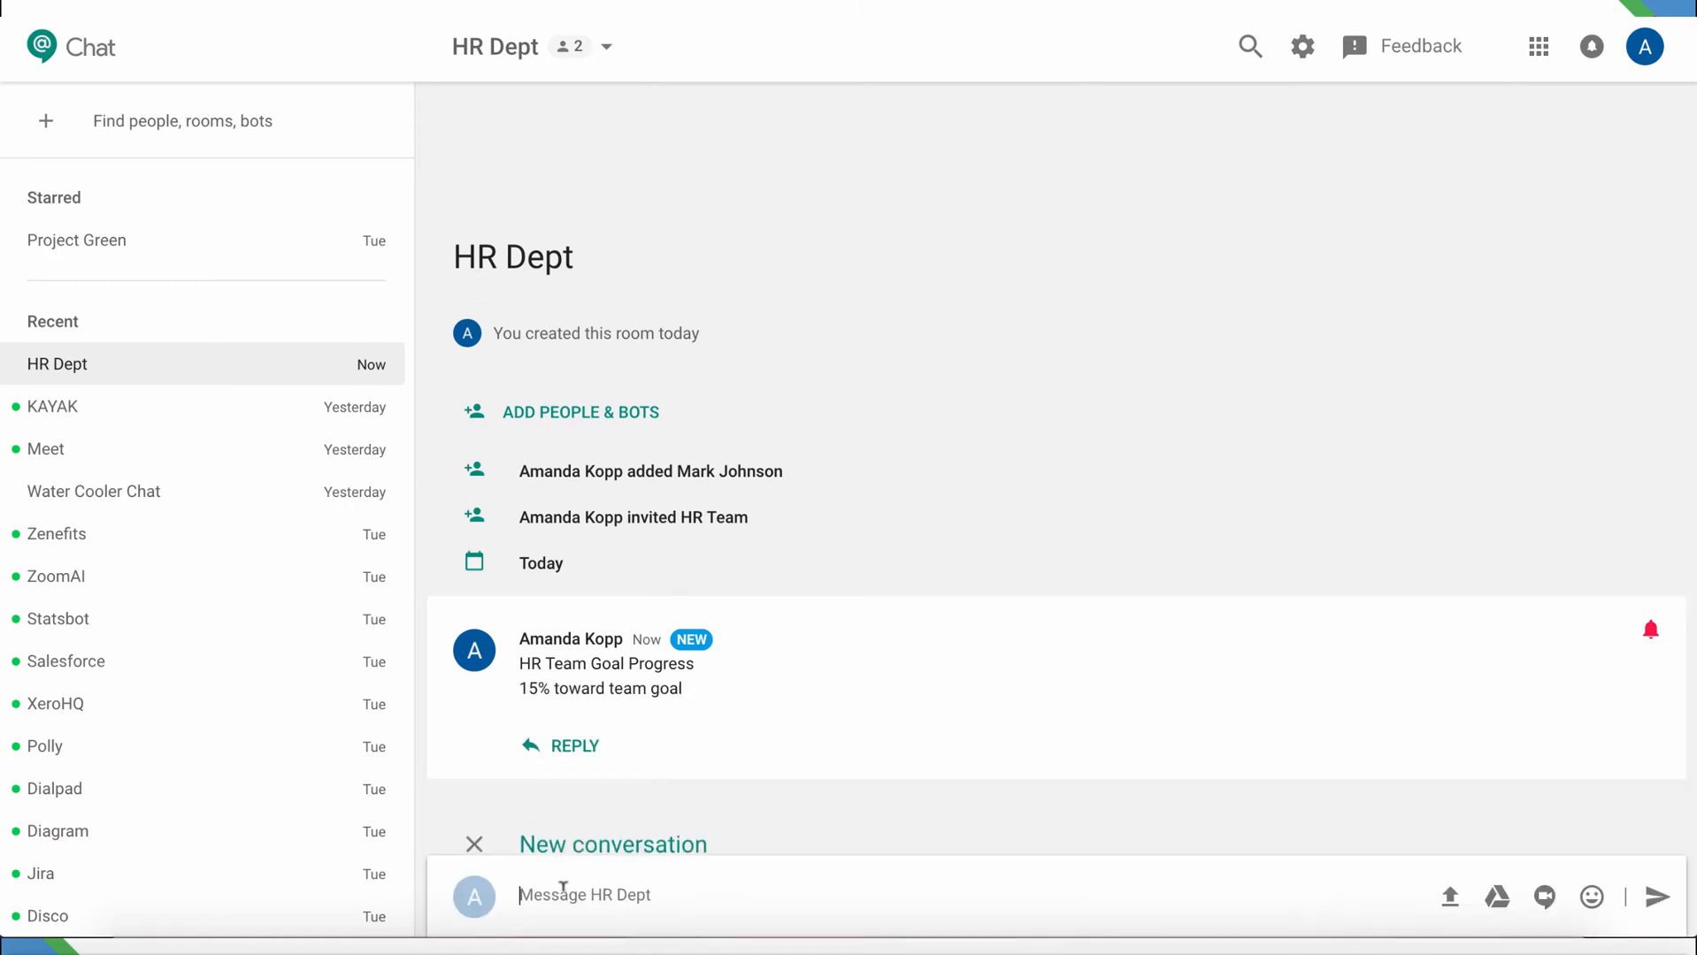
{"action": "type", "text": "Spreadsheet iniative"}
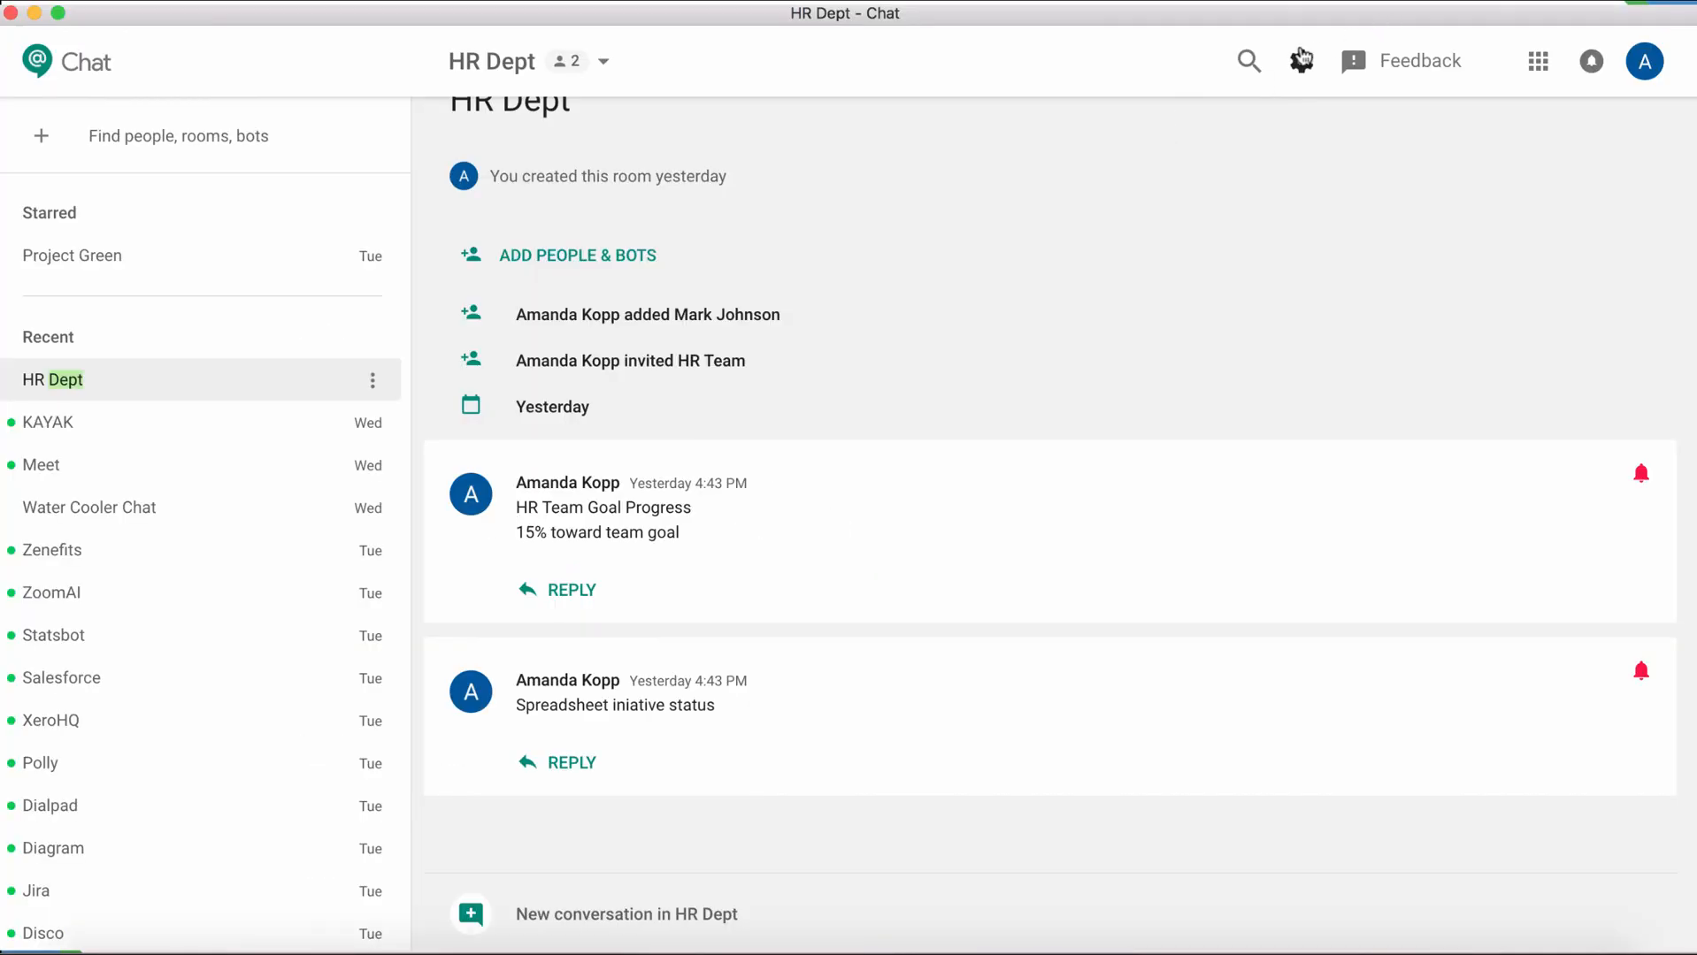
Search across all rooms and direct messages, filtered to Docs files.
{"action": "left_click", "coordinate": [1247, 60]}
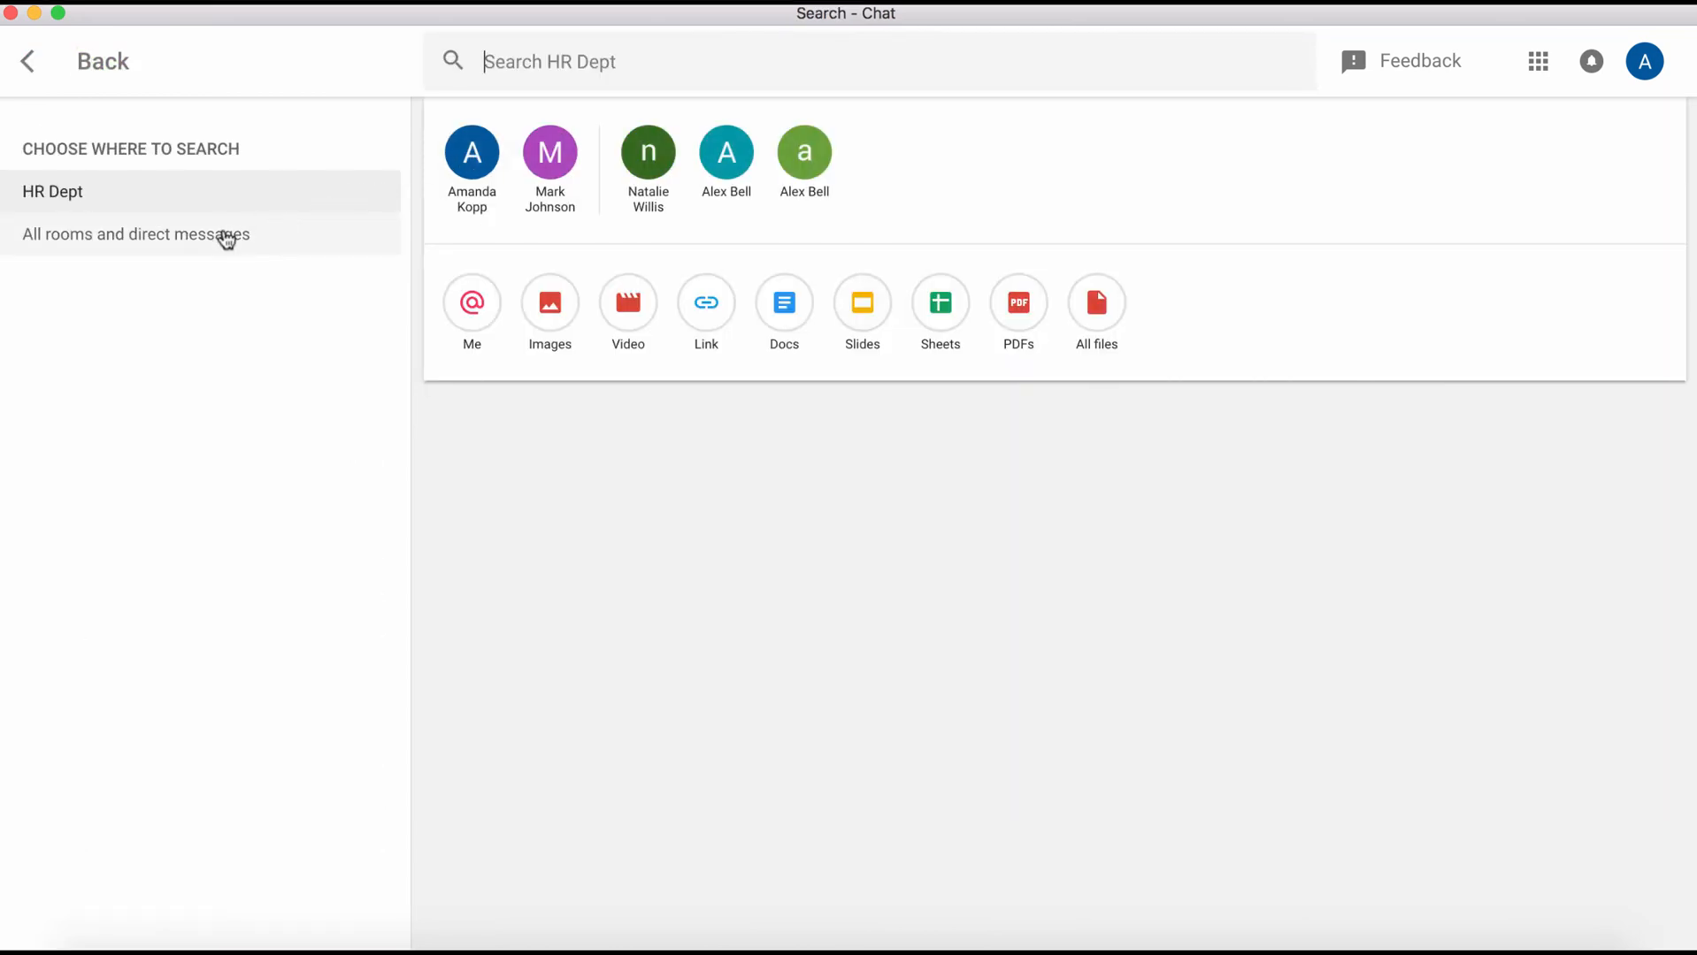
{"action": "left_click", "coordinate": [135, 233]}
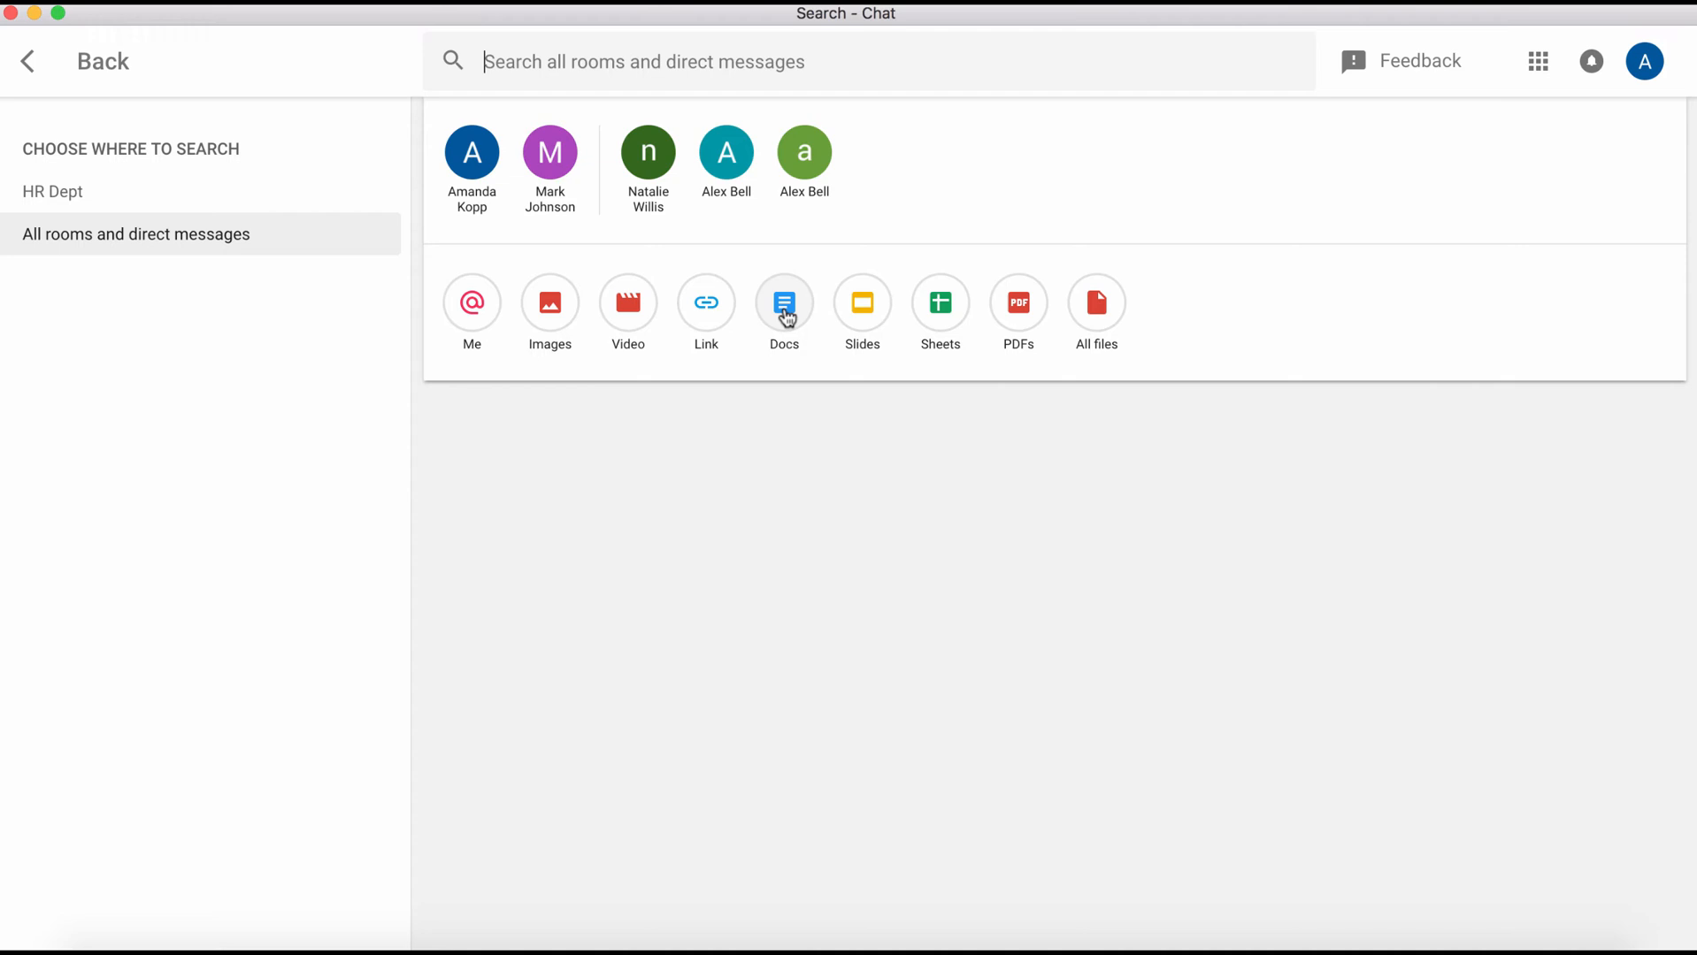
{"action": "left_click", "coordinate": [784, 303]}
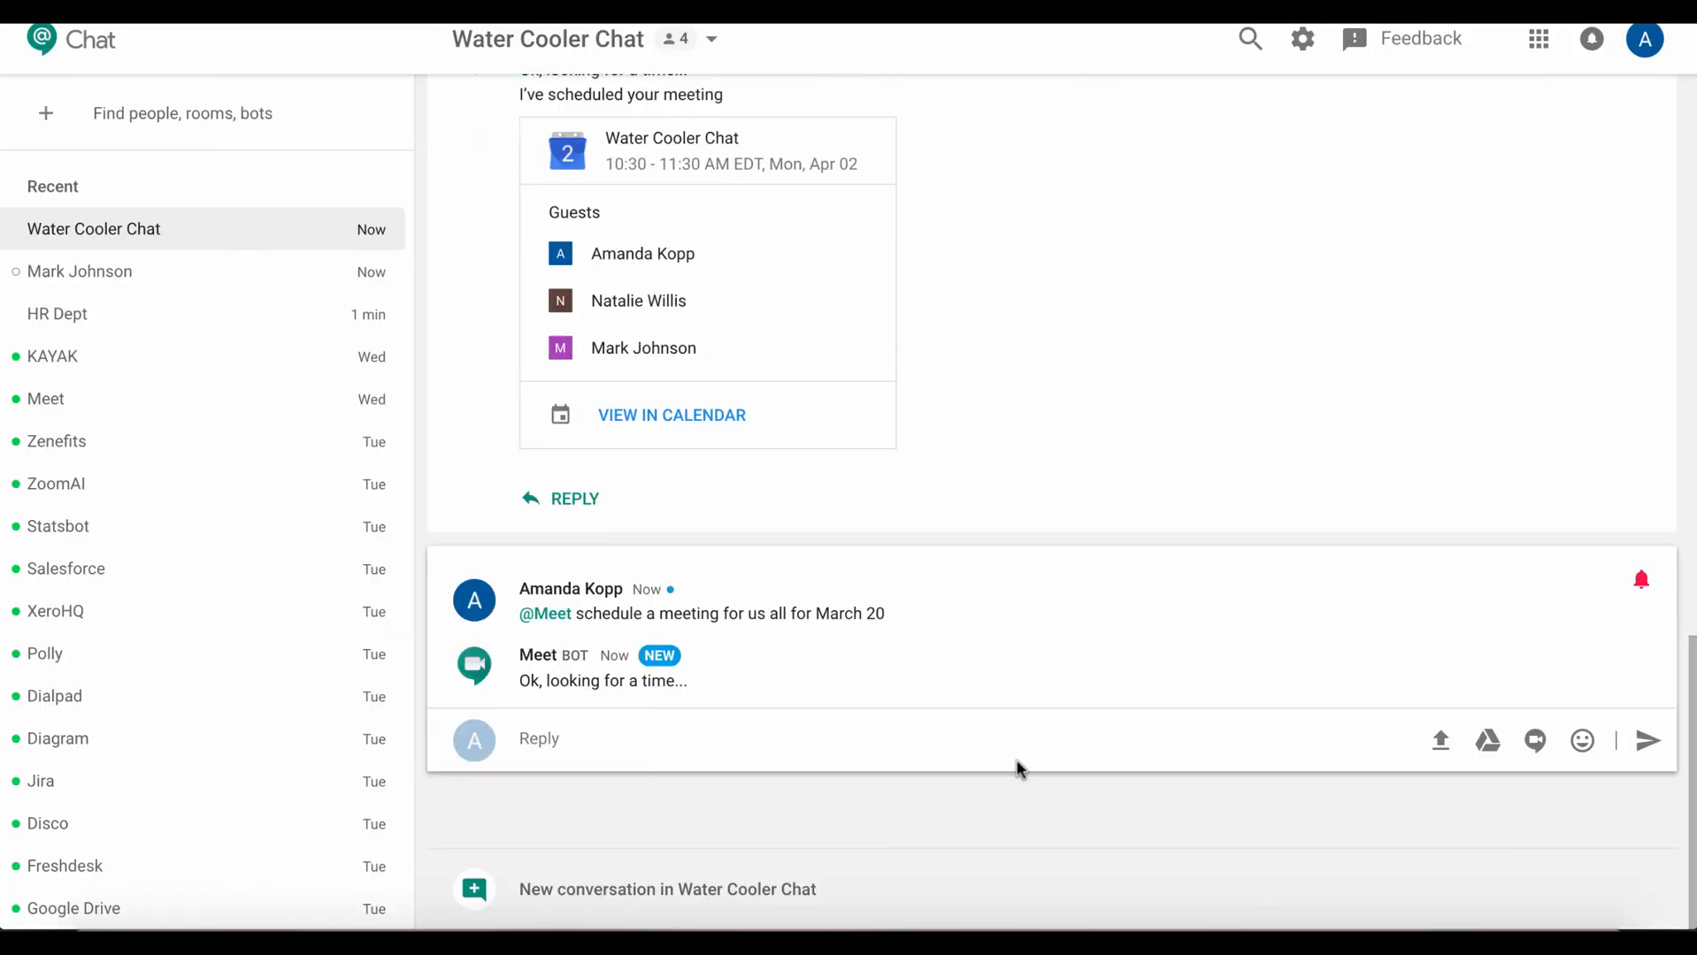
{"action": "left_click", "coordinate": [52, 355]}
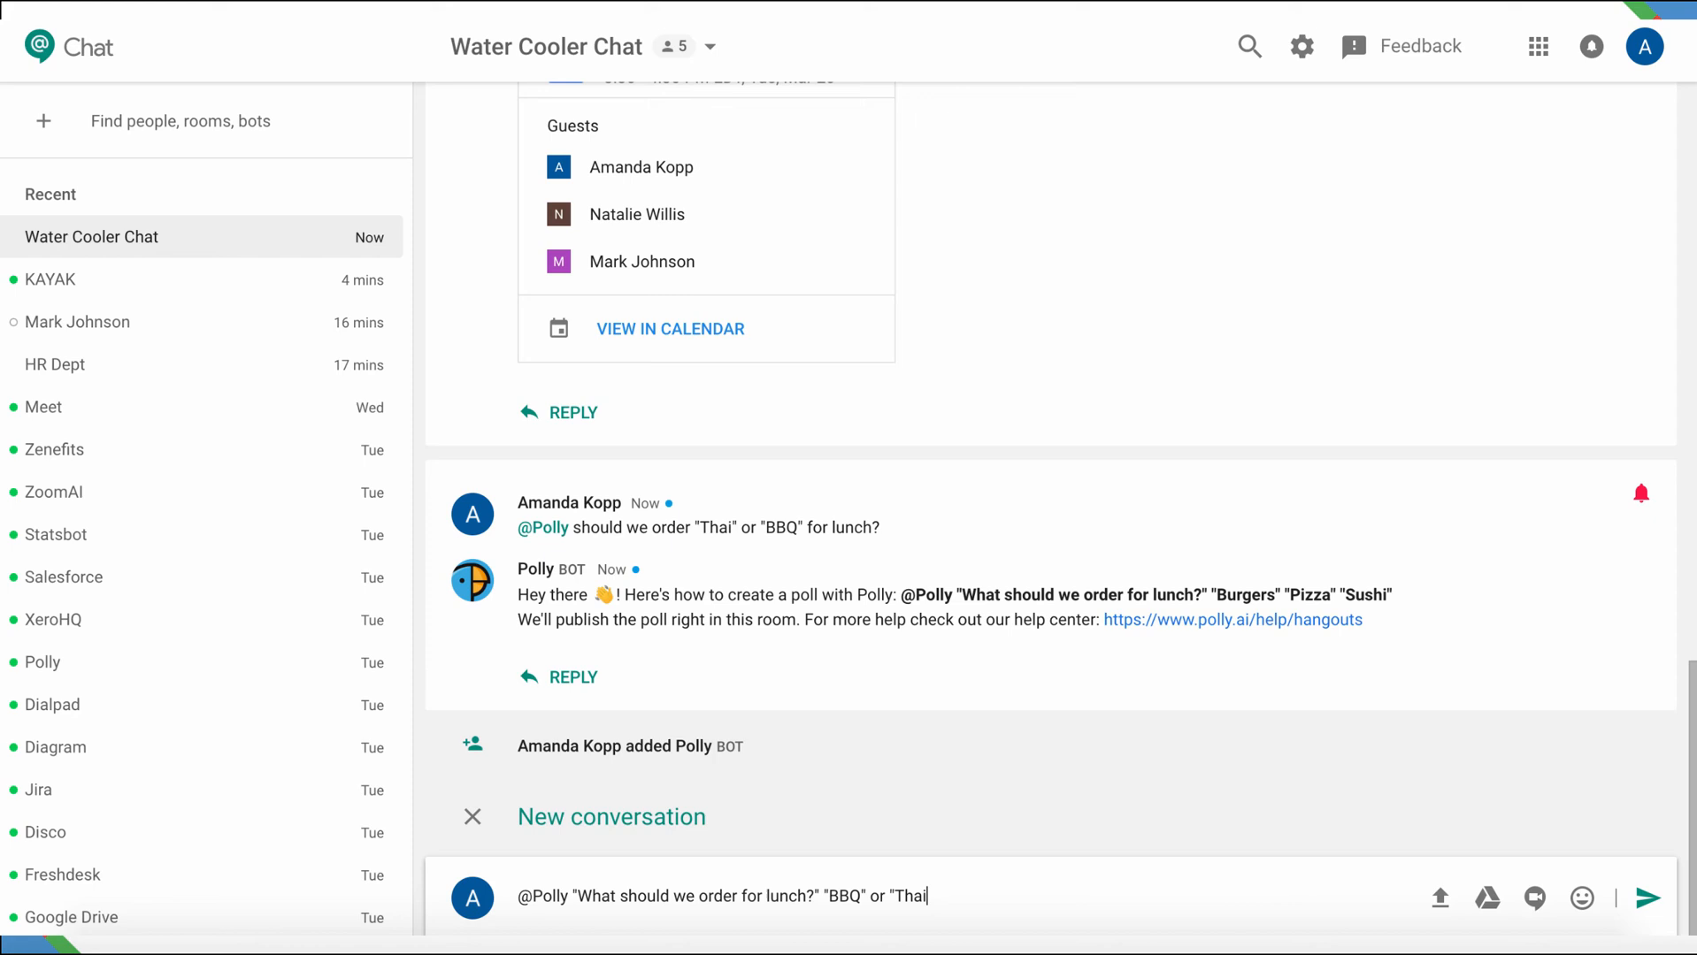
{"action": "left_click", "coordinate": [1647, 896]}
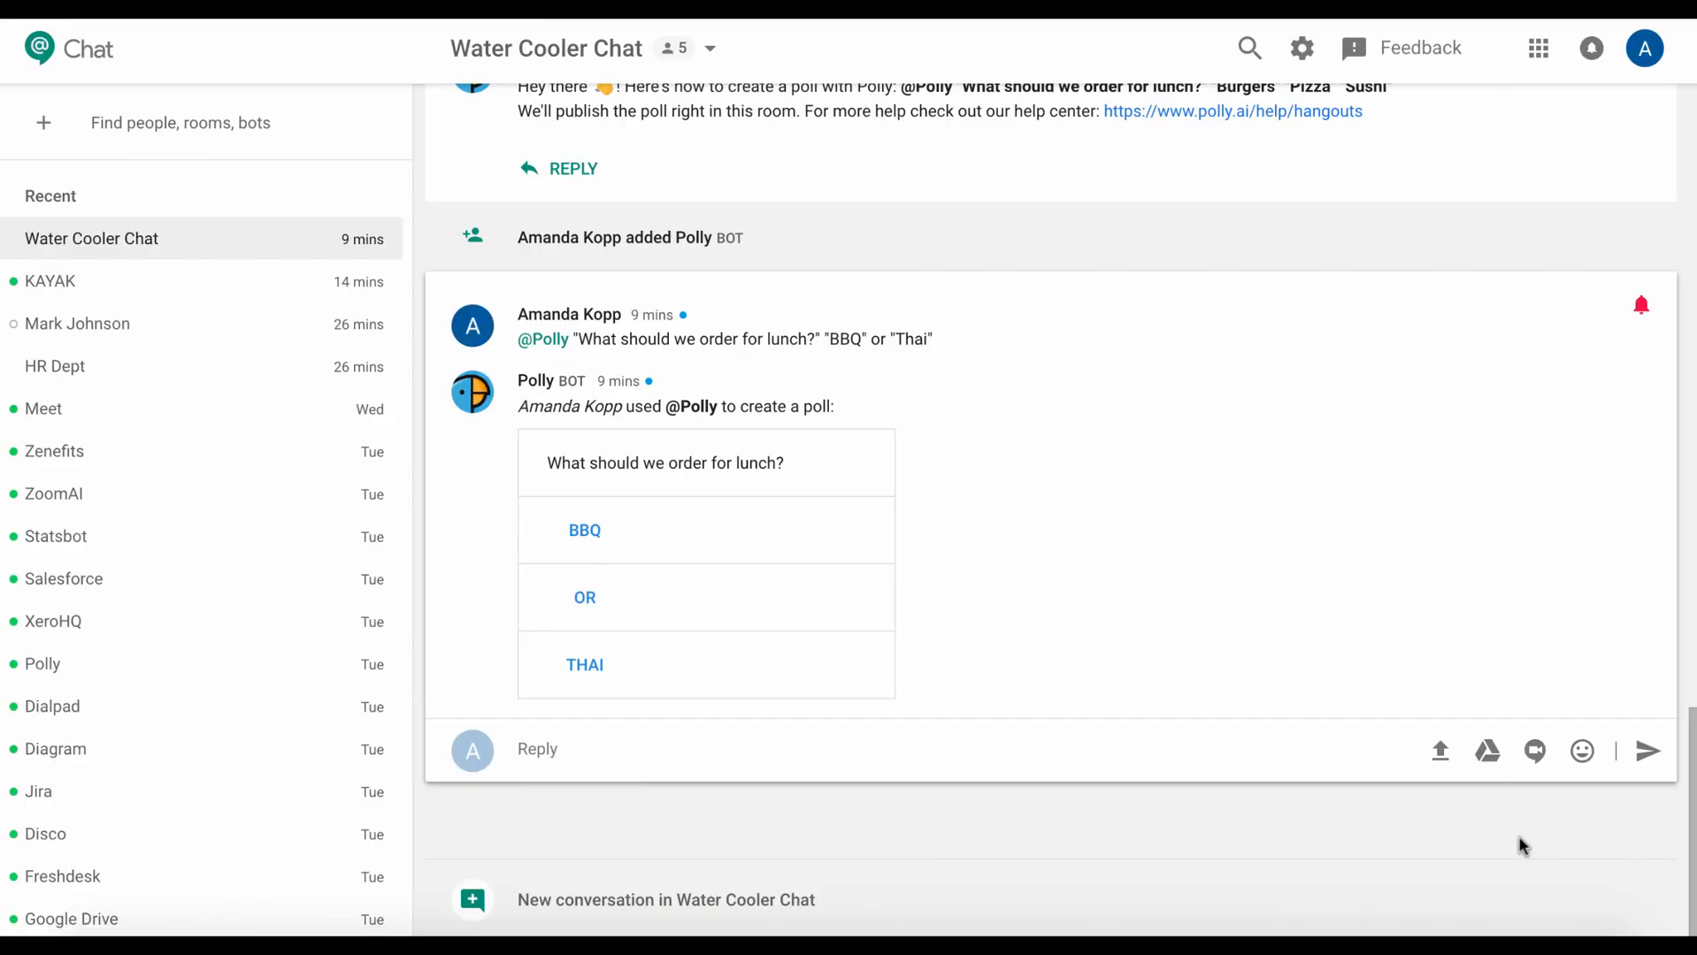
{"action": "mouse_move", "coordinate": [974, 899]}
{"action": "type", "text": "@"}
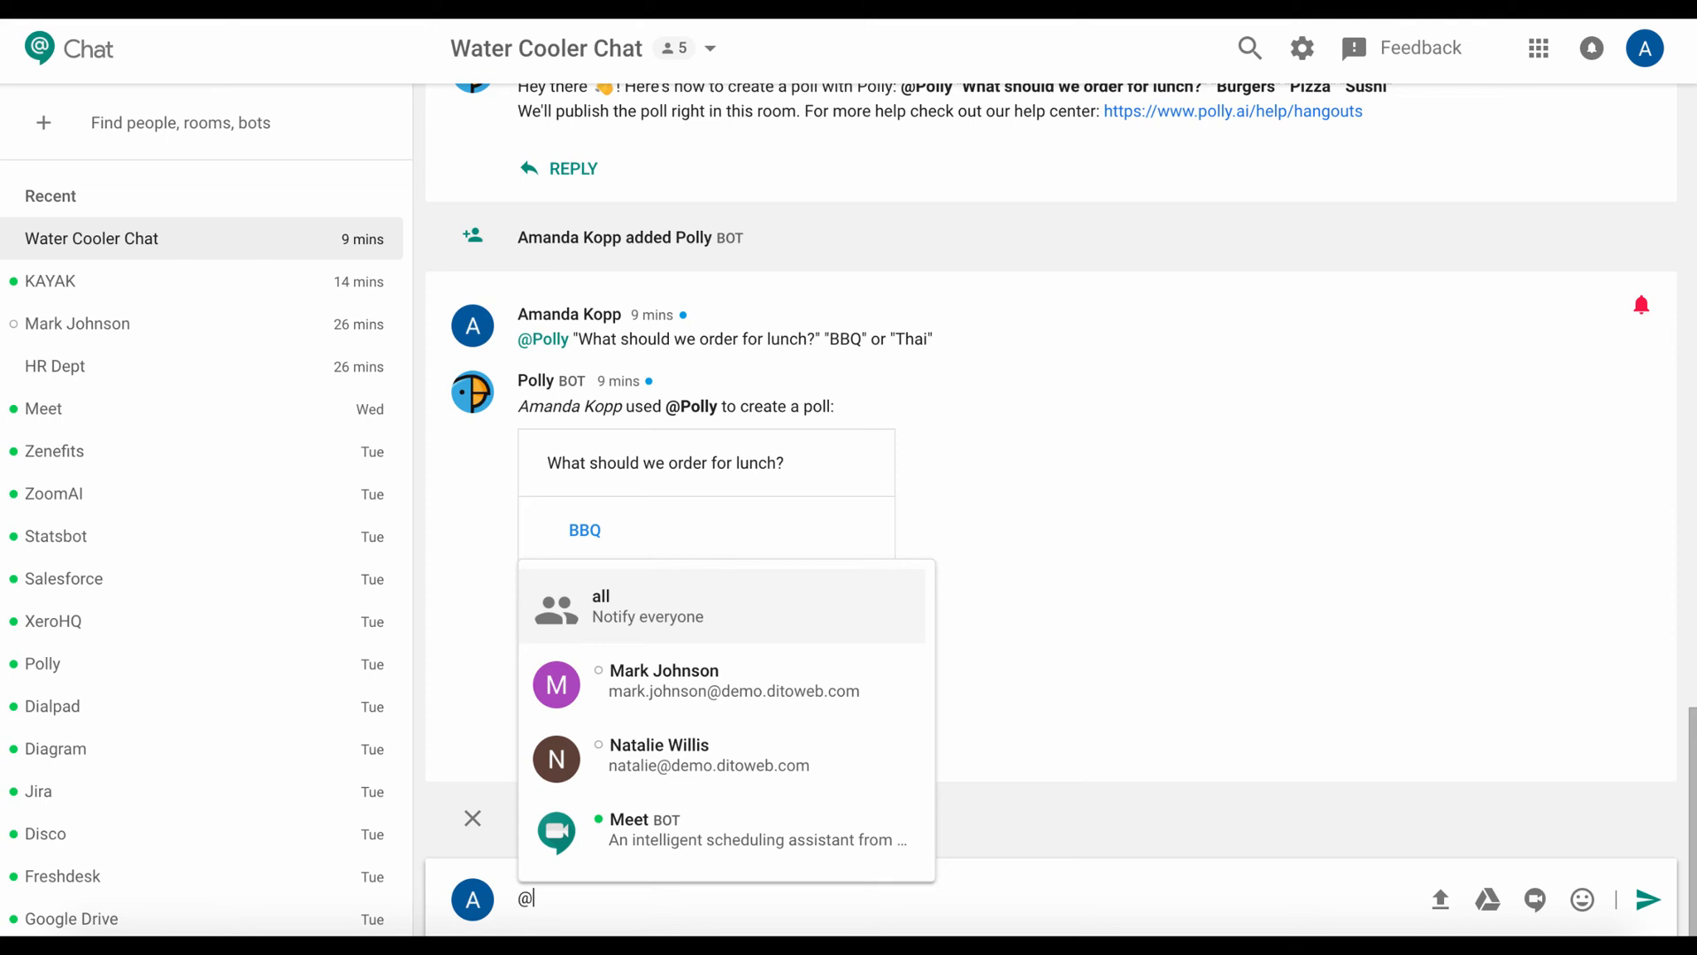
{"action": "left_click", "coordinate": [664, 680]}
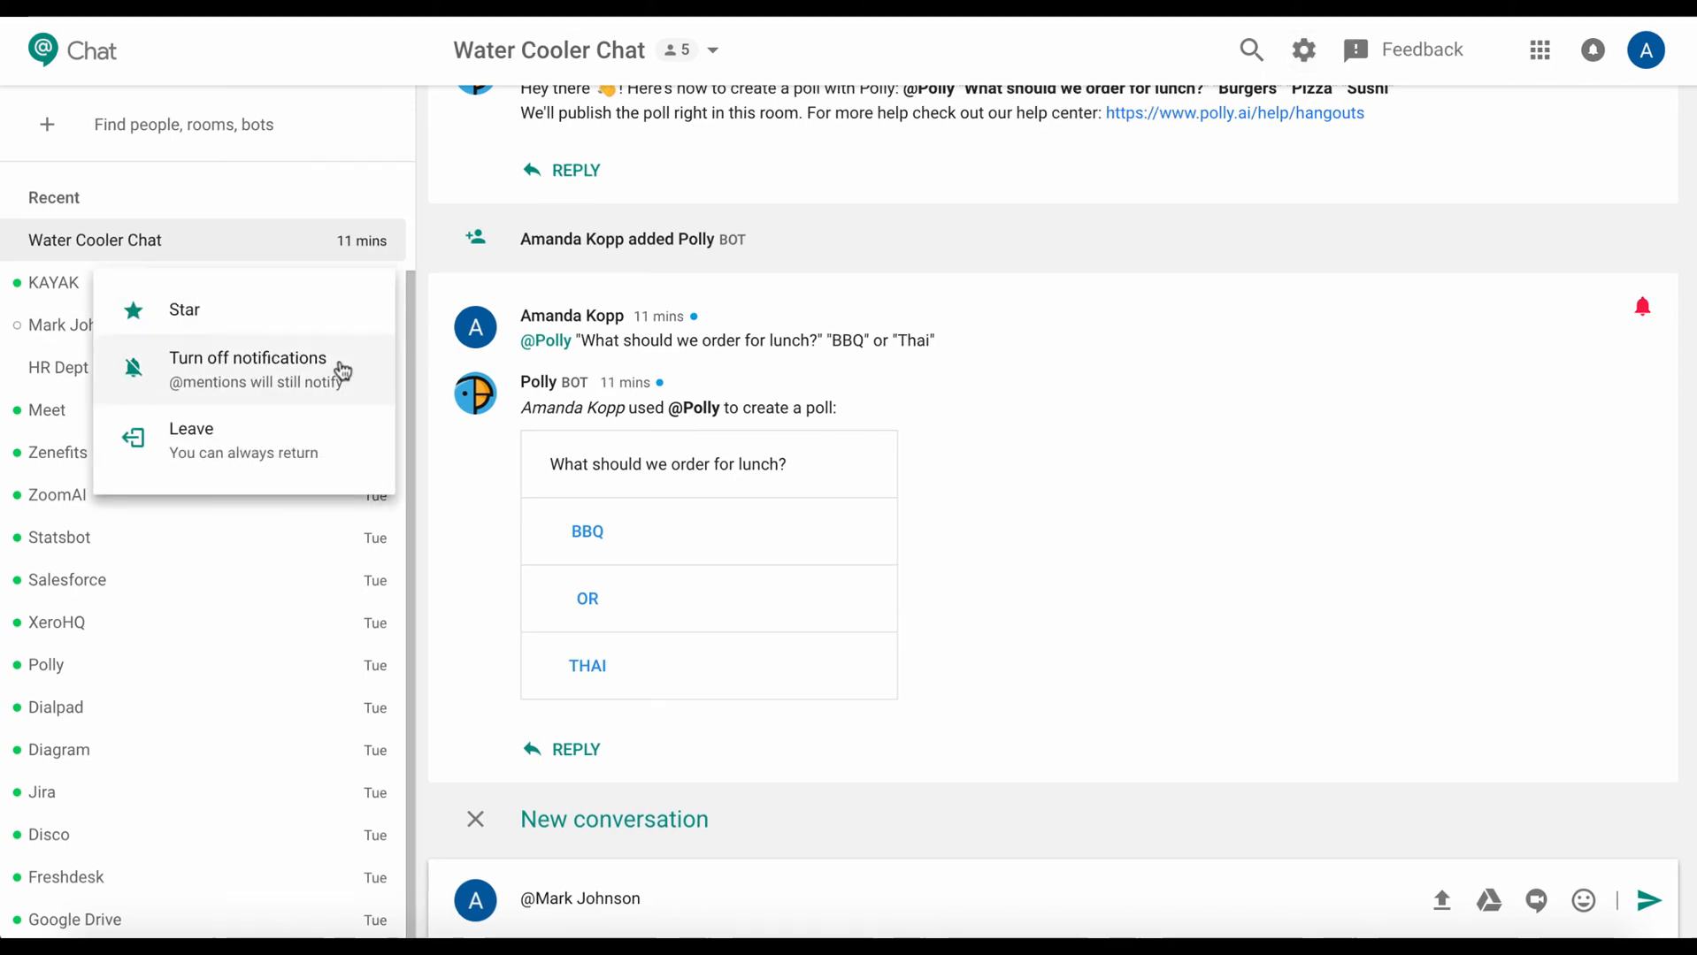
{"action": "left_click", "coordinate": [1303, 49]}
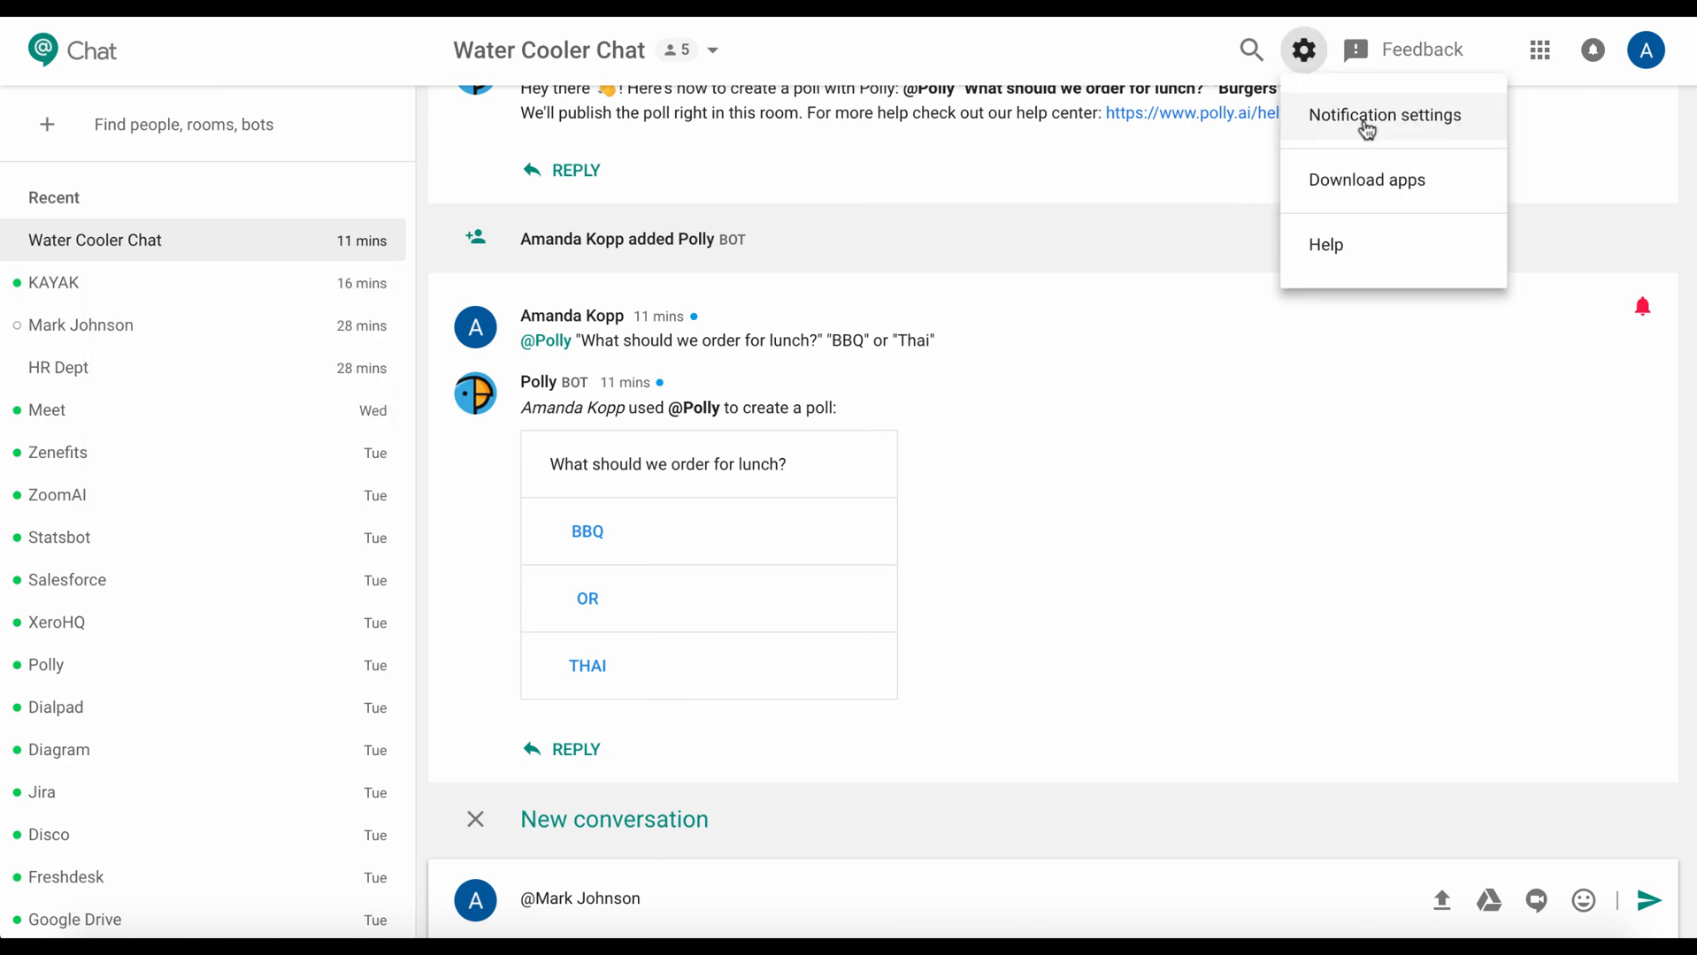
{"action": "left_click", "coordinate": [1383, 115]}
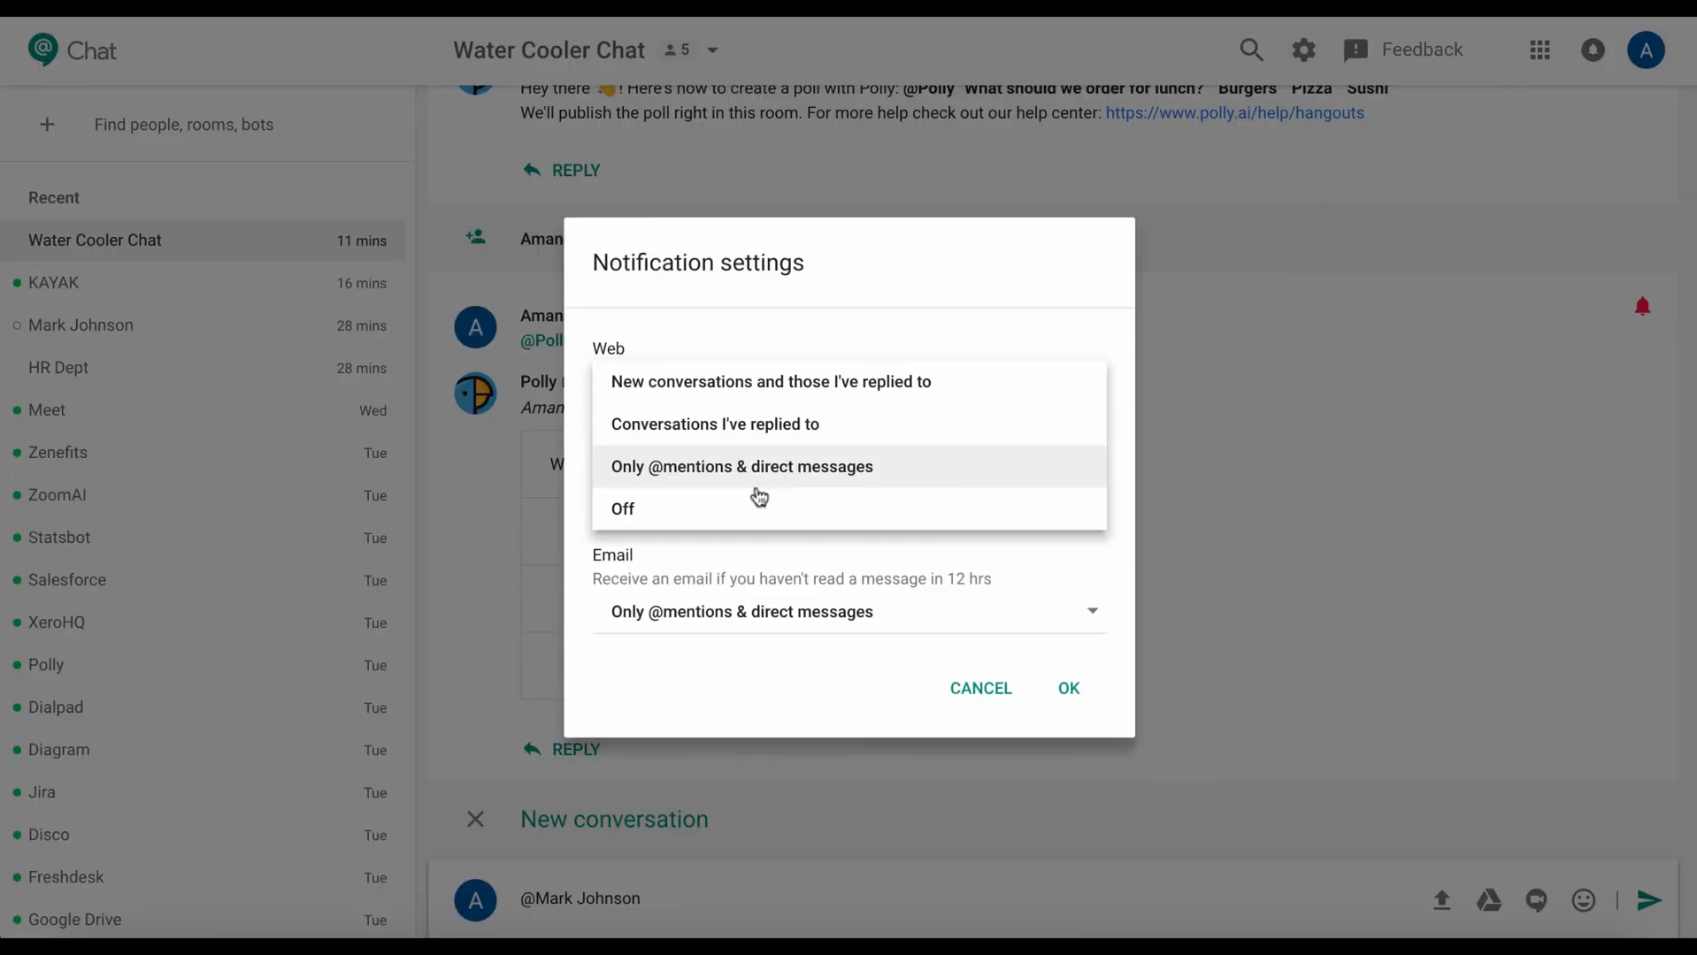